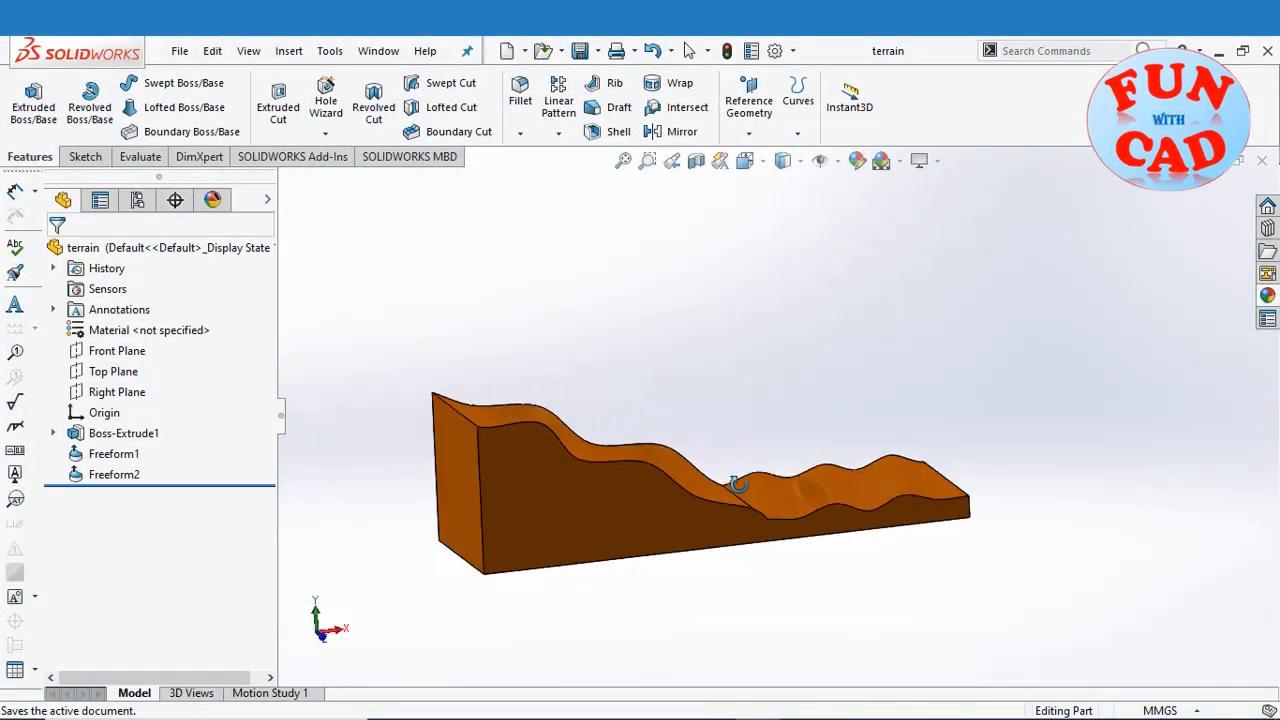
Draw the thin rectangle and the tall sloping lines forming the ramp profile on the Front Plane.
left_click_drag(736, 486, 330, 640)
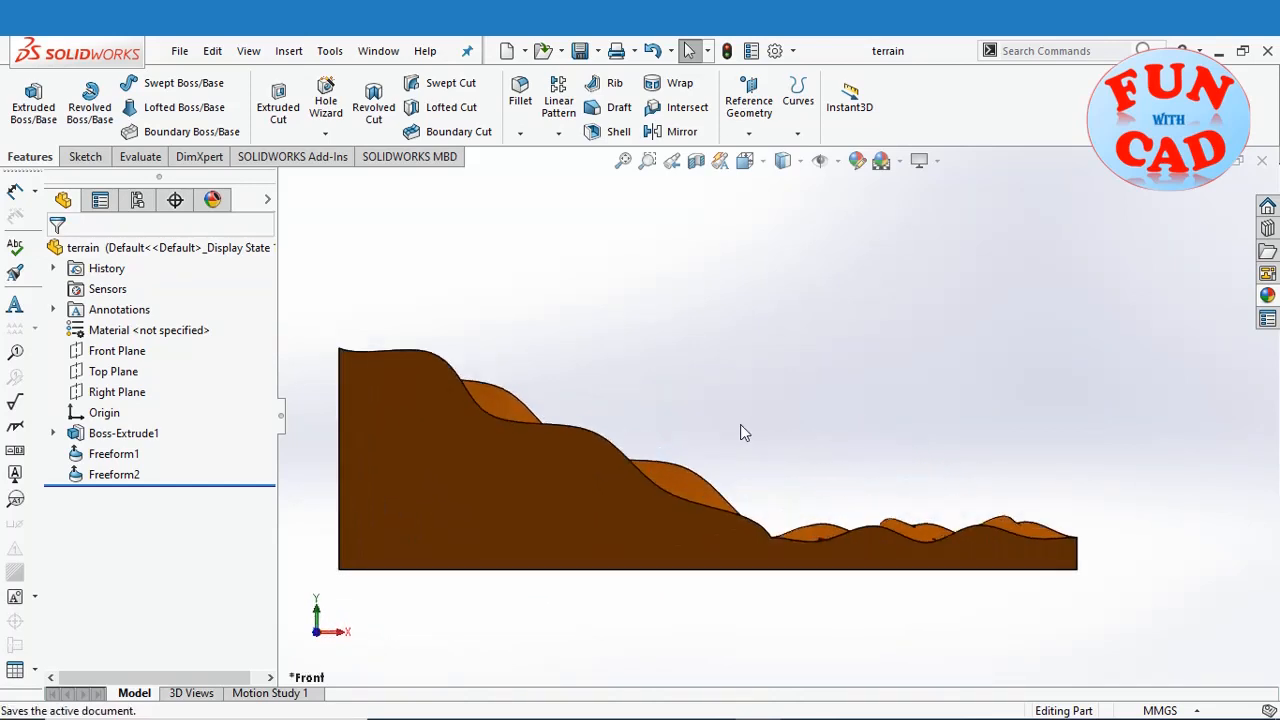
left_click_drag(744, 432, 690, 456)
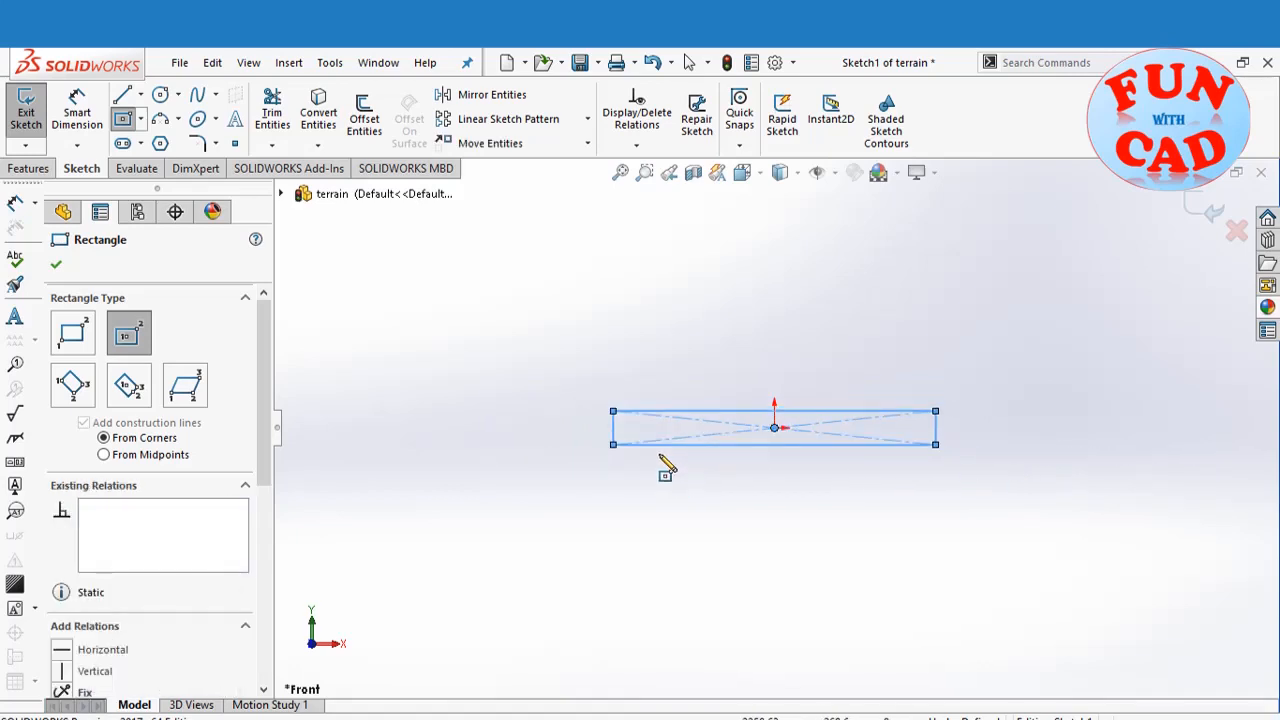
left_click(124, 94)
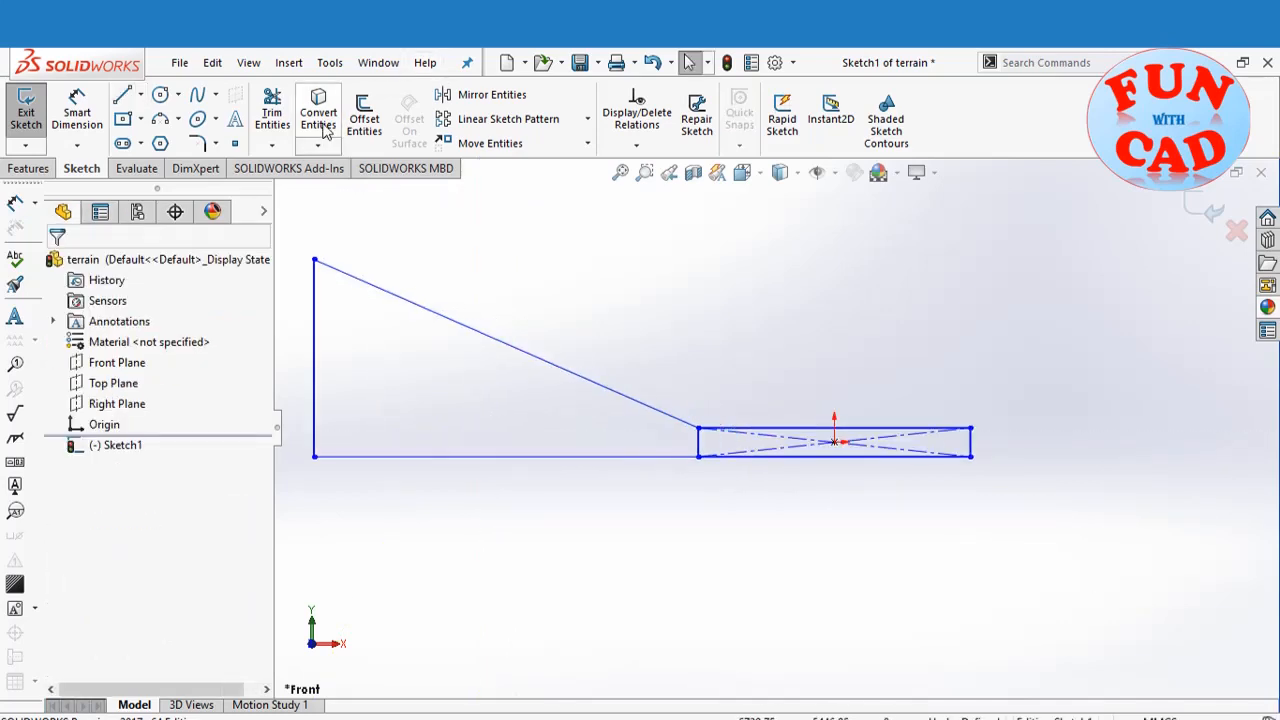
left_click(272, 112)
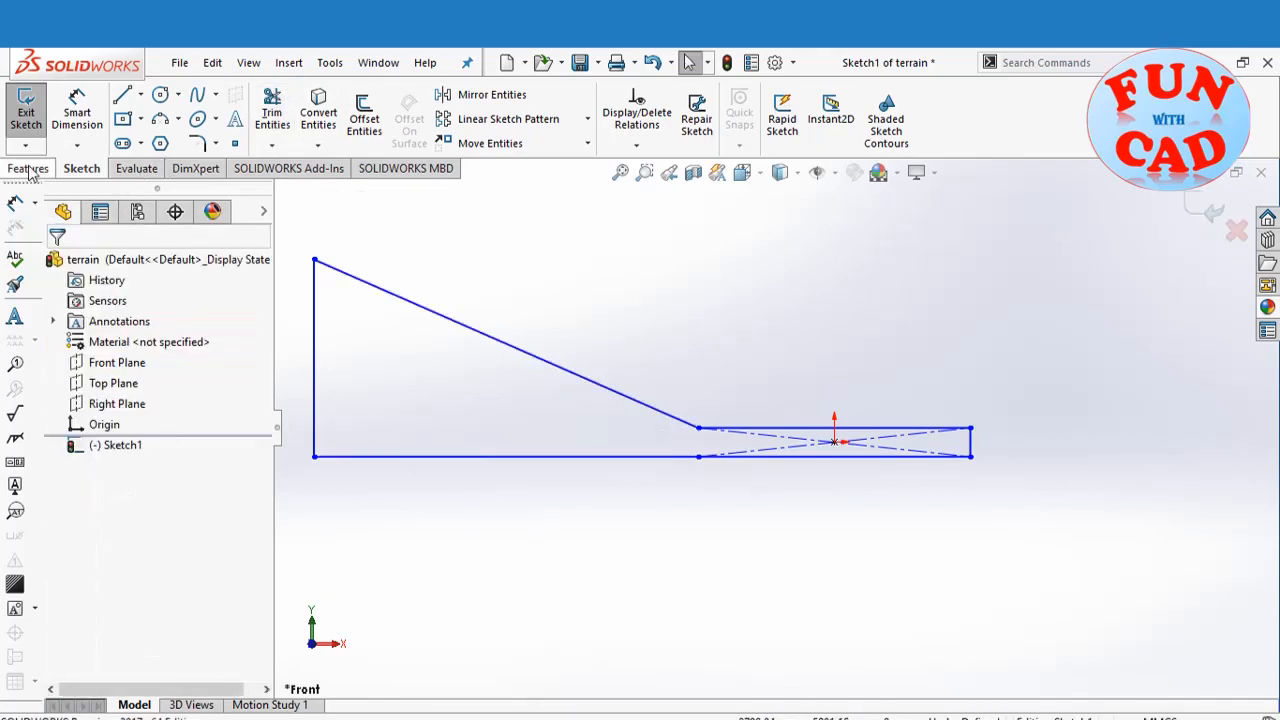
Extrude the ramp sketch into a solid block with Extruded Boss/Base, entering depth 2000.
left_click(28, 168)
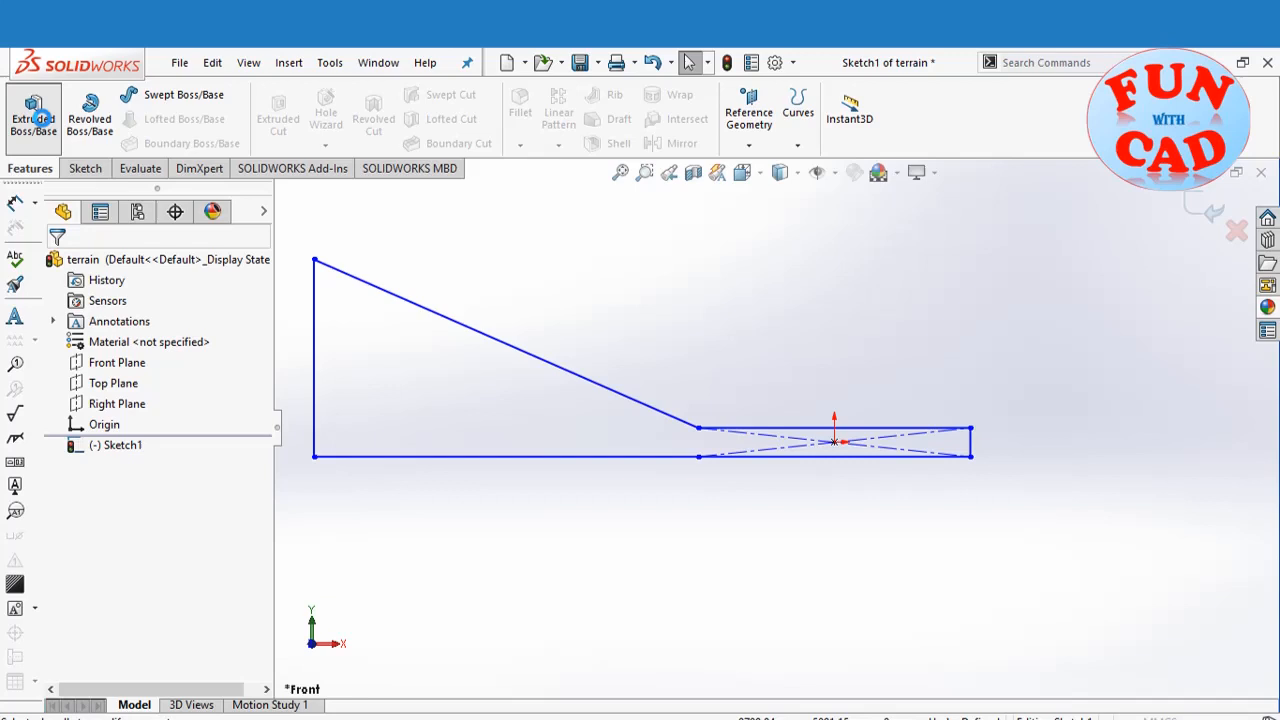
left_click(32, 112)
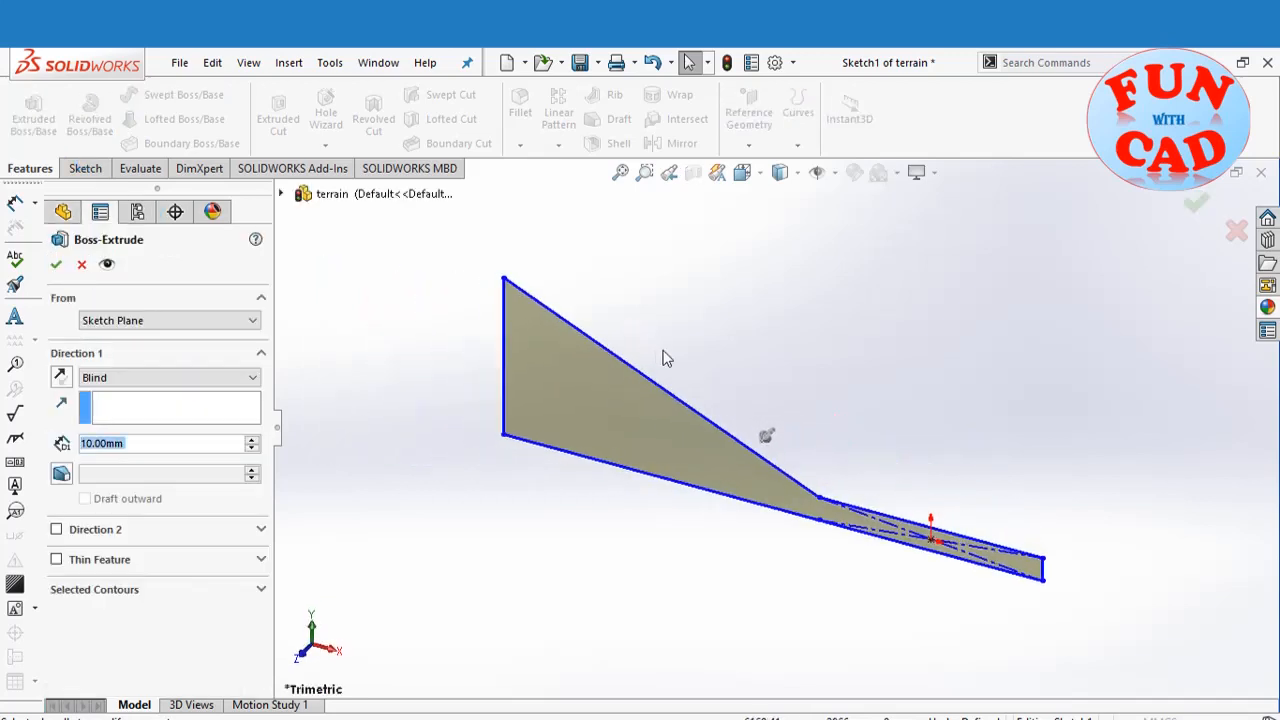
mouse_move(120, 450)
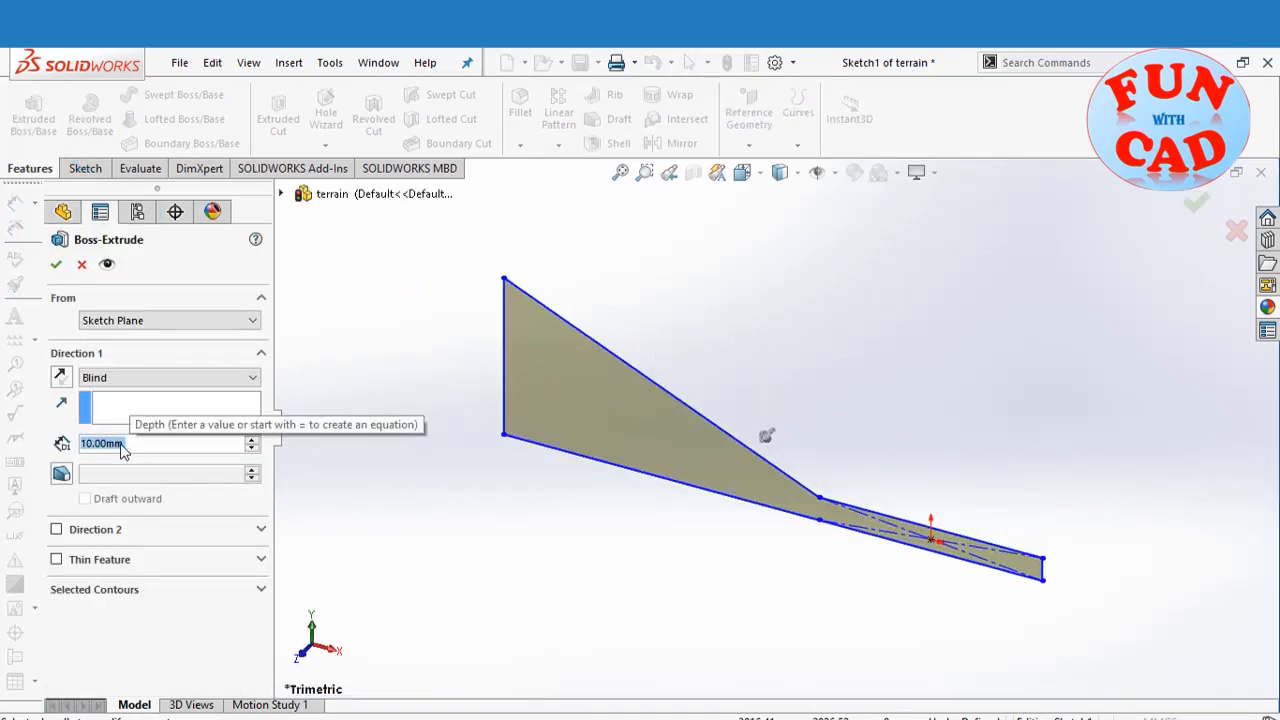
type("2000")
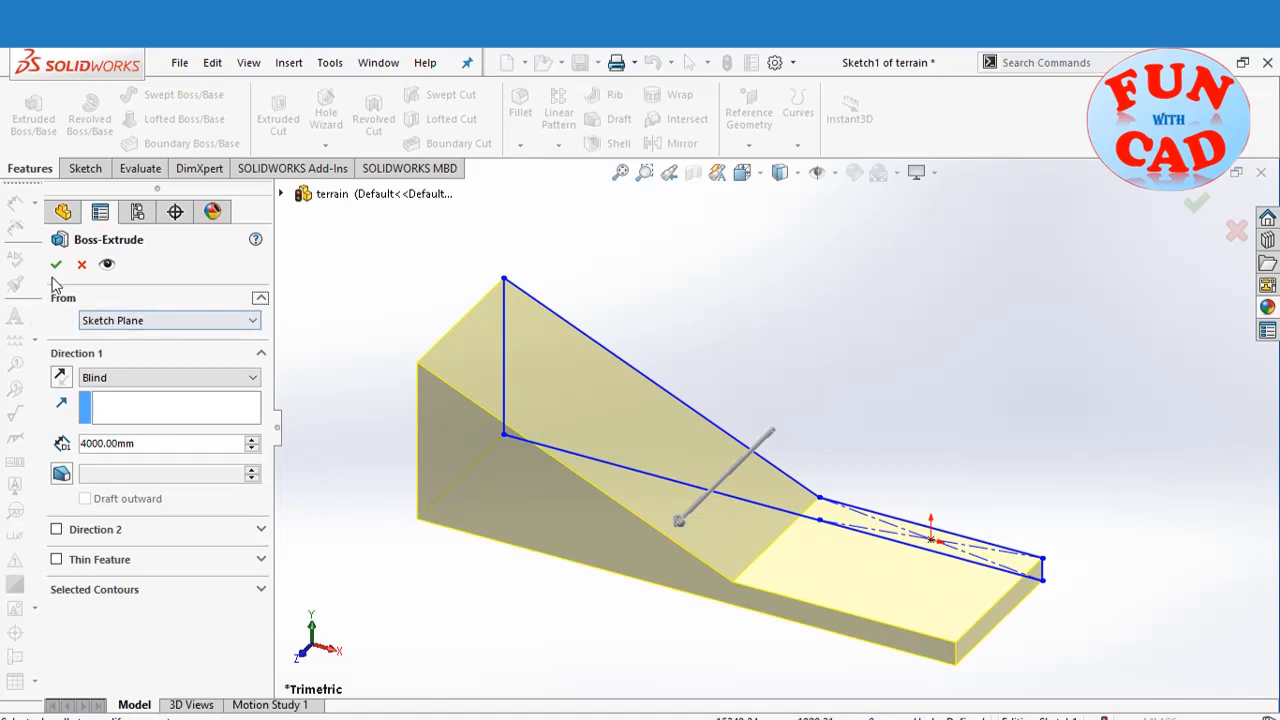
left_click(56, 264)
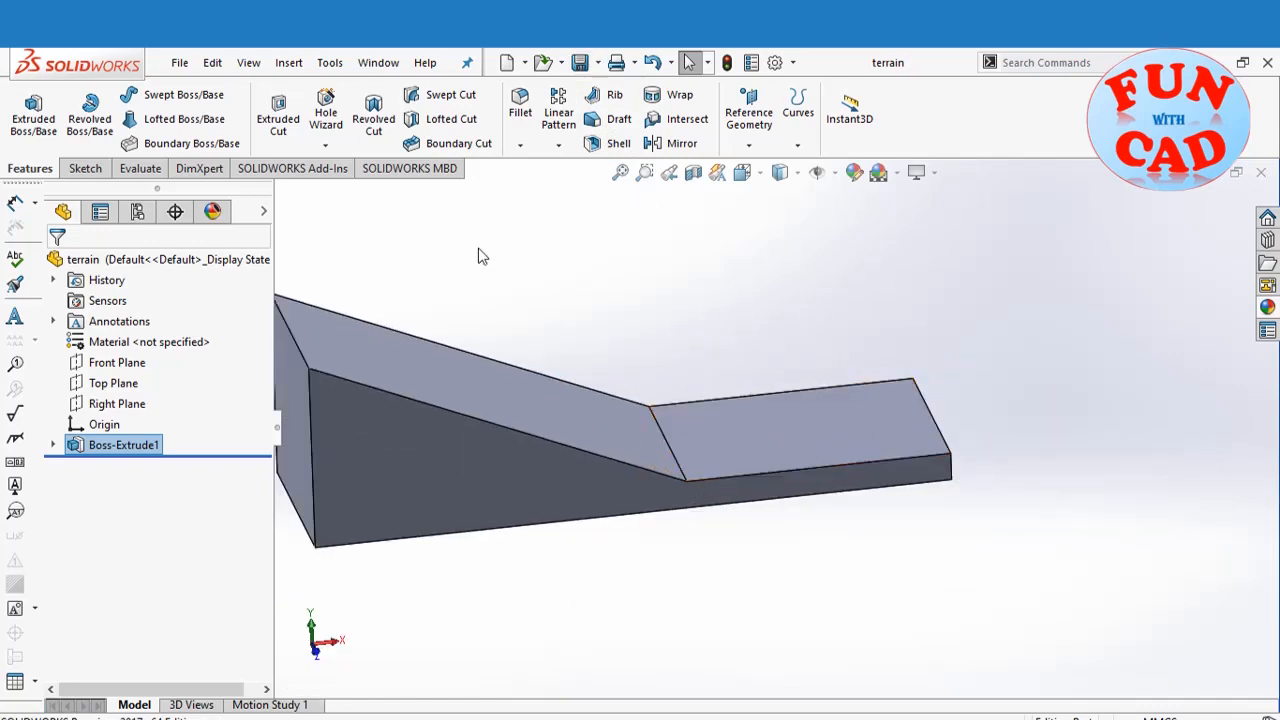
Start a Freeform on the lower top face with back and front edges Moveable, then begin adding points.
left_click(288, 62)
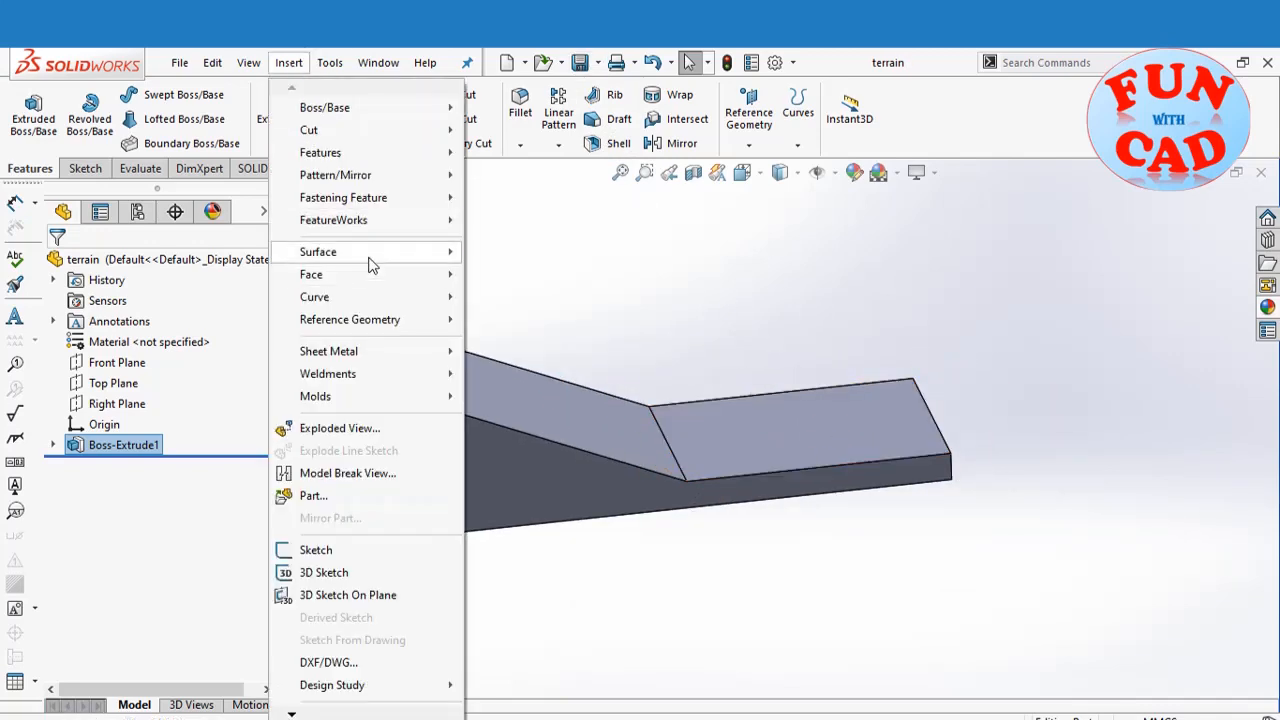
left_click(548, 556)
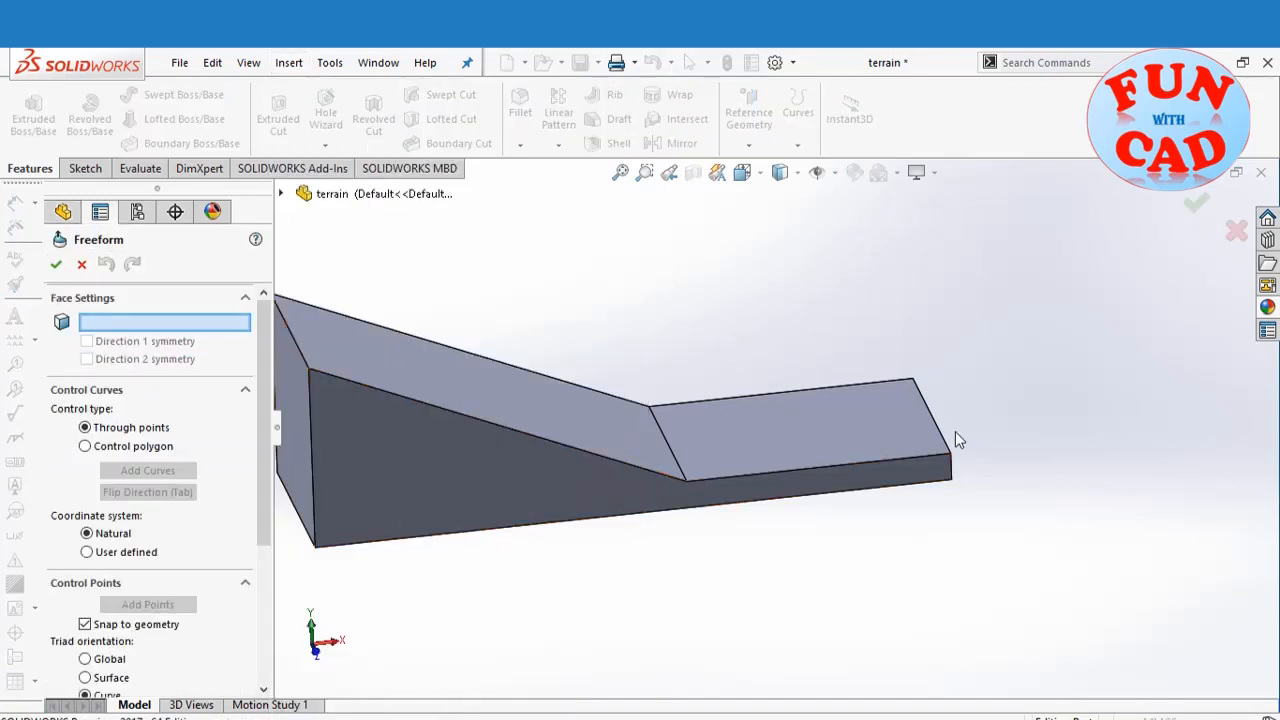
left_click(800, 430)
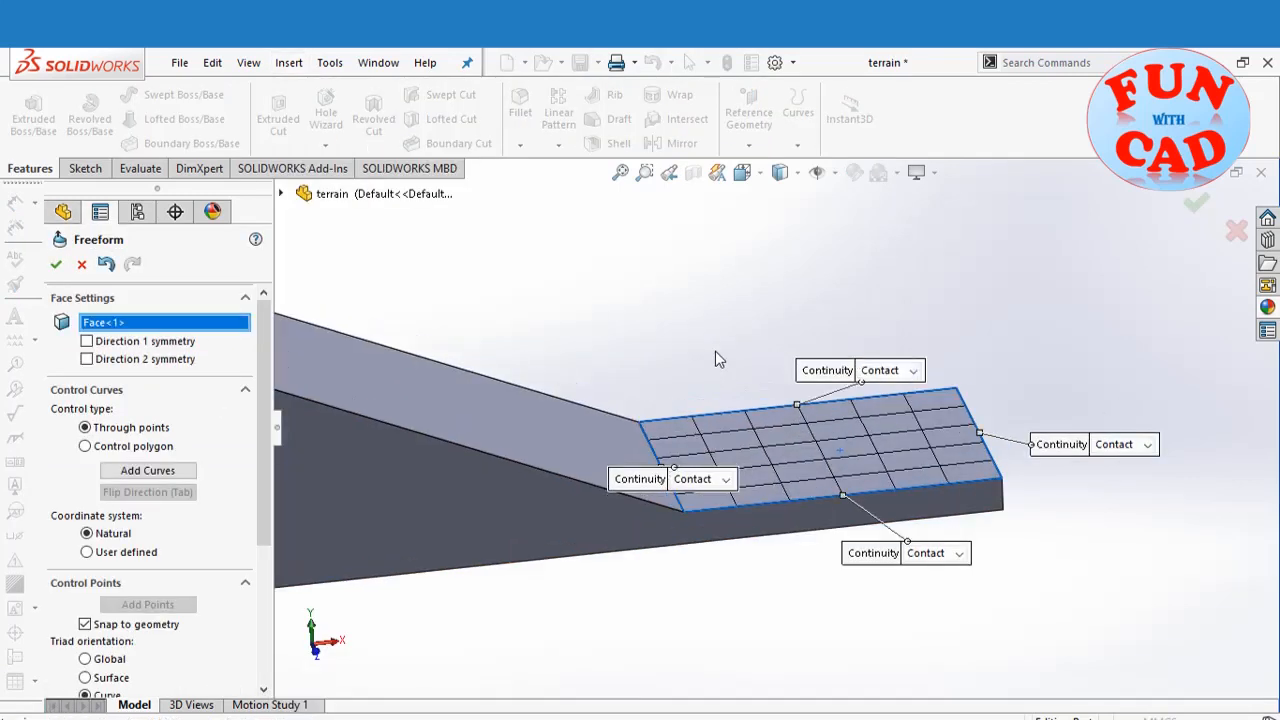
left_click(912, 370)
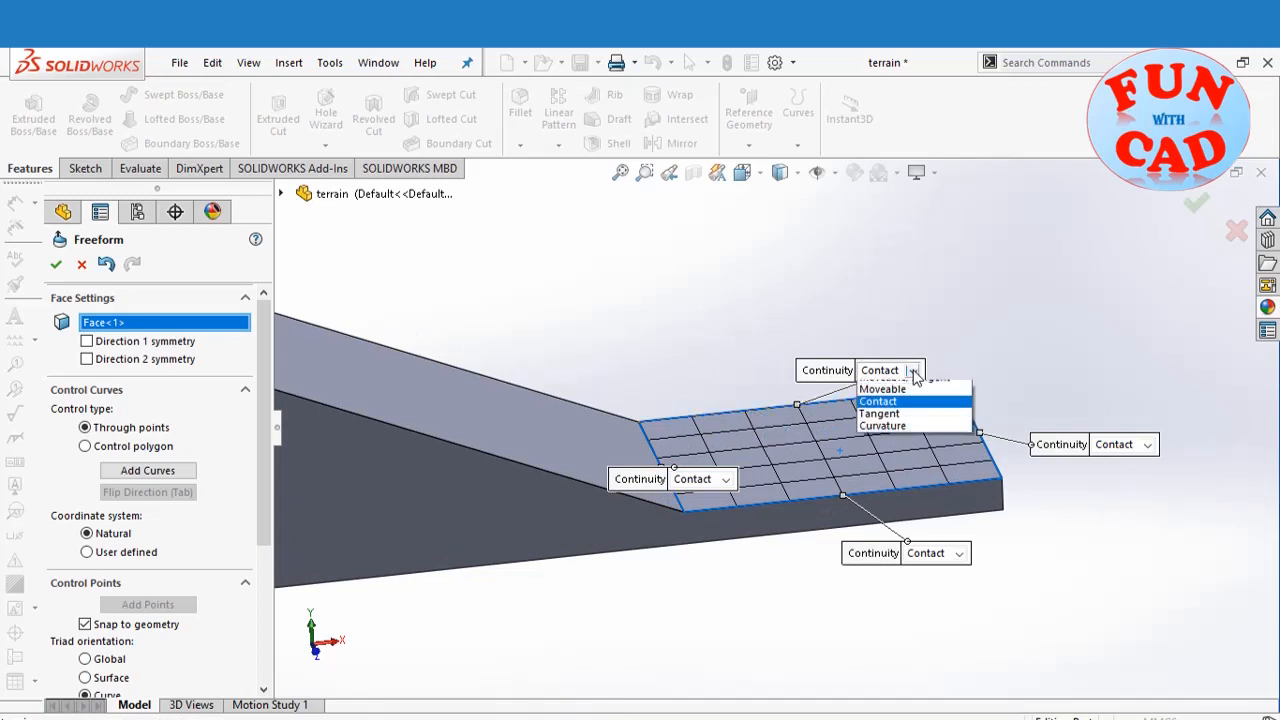
left_click(882, 388)
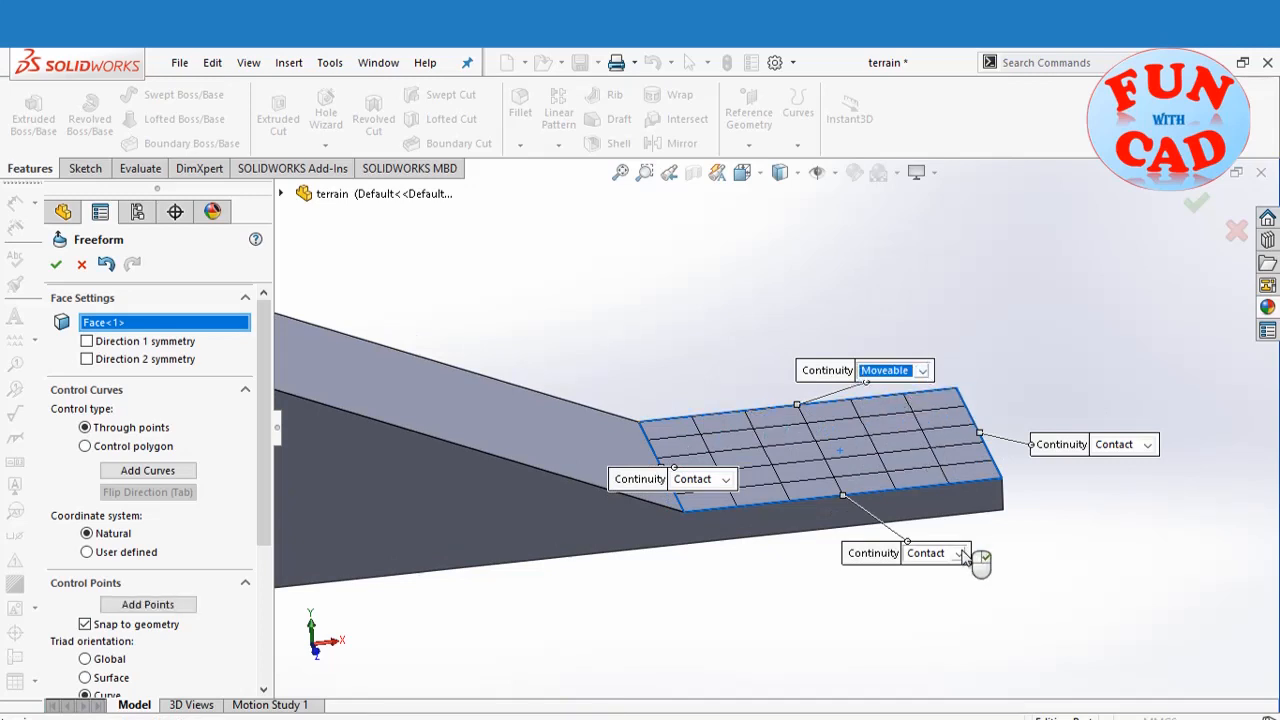
left_click(936, 552)
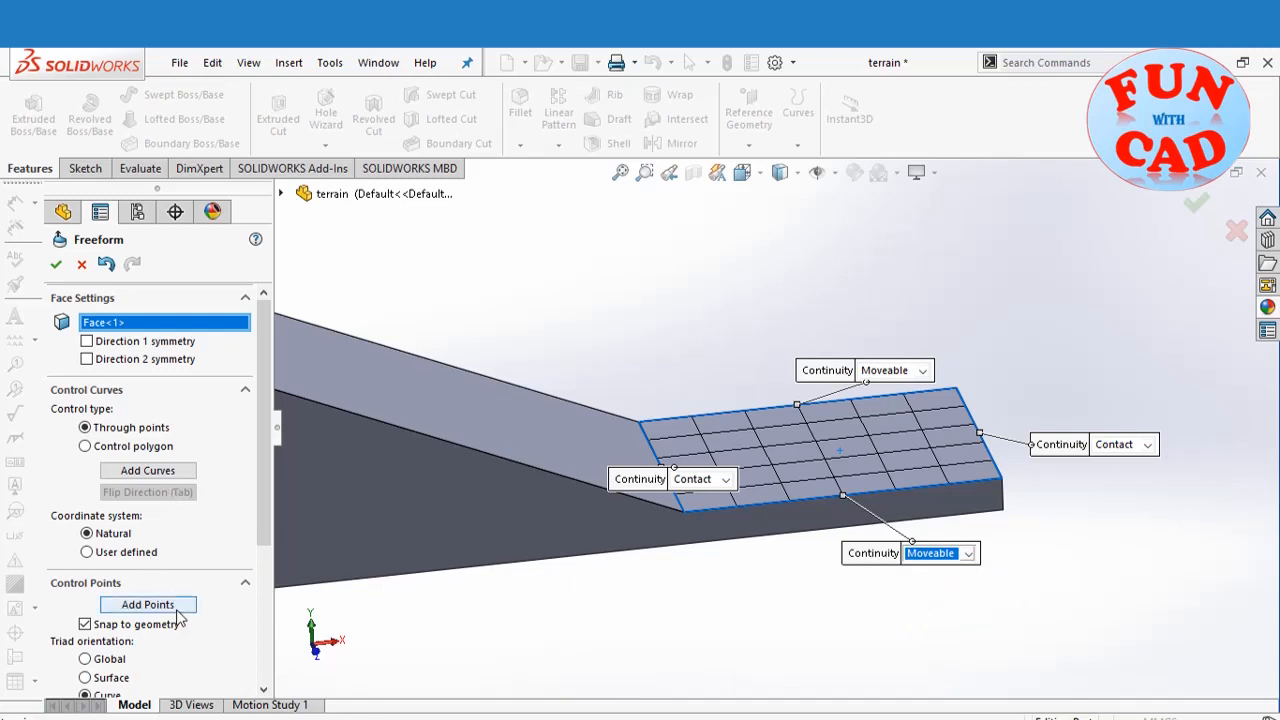
left_click(148, 604)
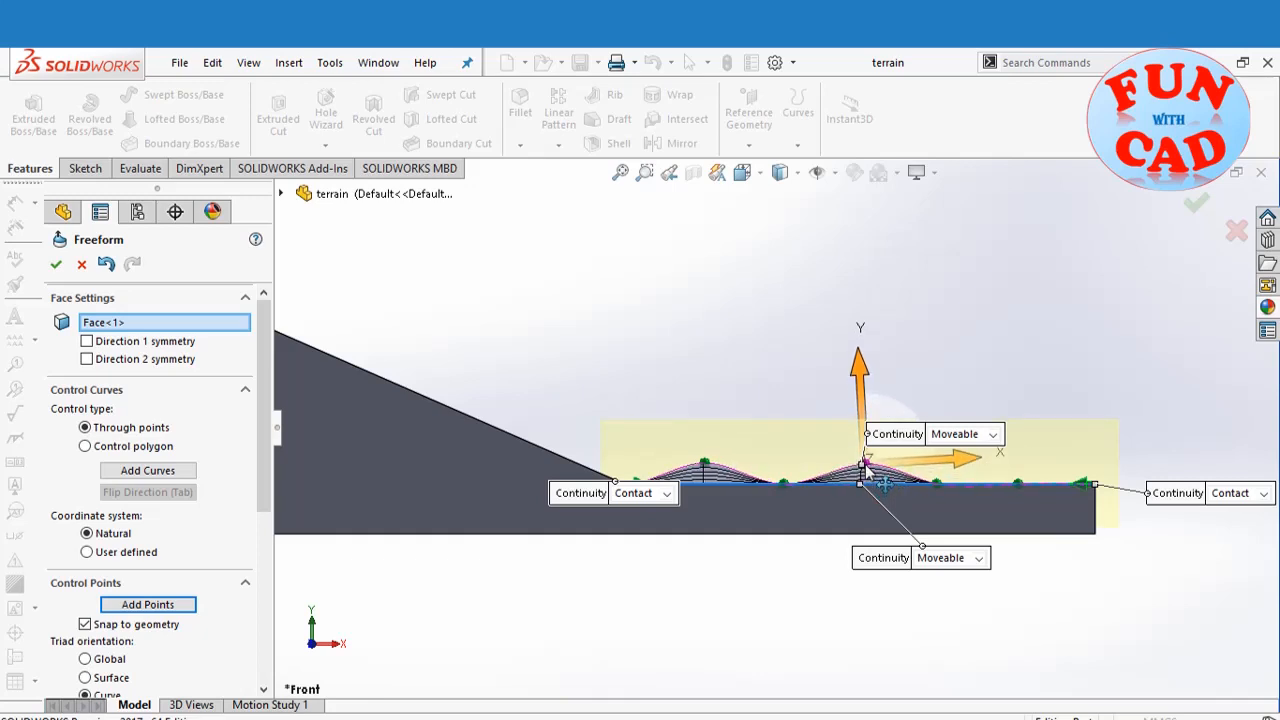
Raise a control point on the lower face to form a bump.
left_click_drag(860, 460, 1016, 486)
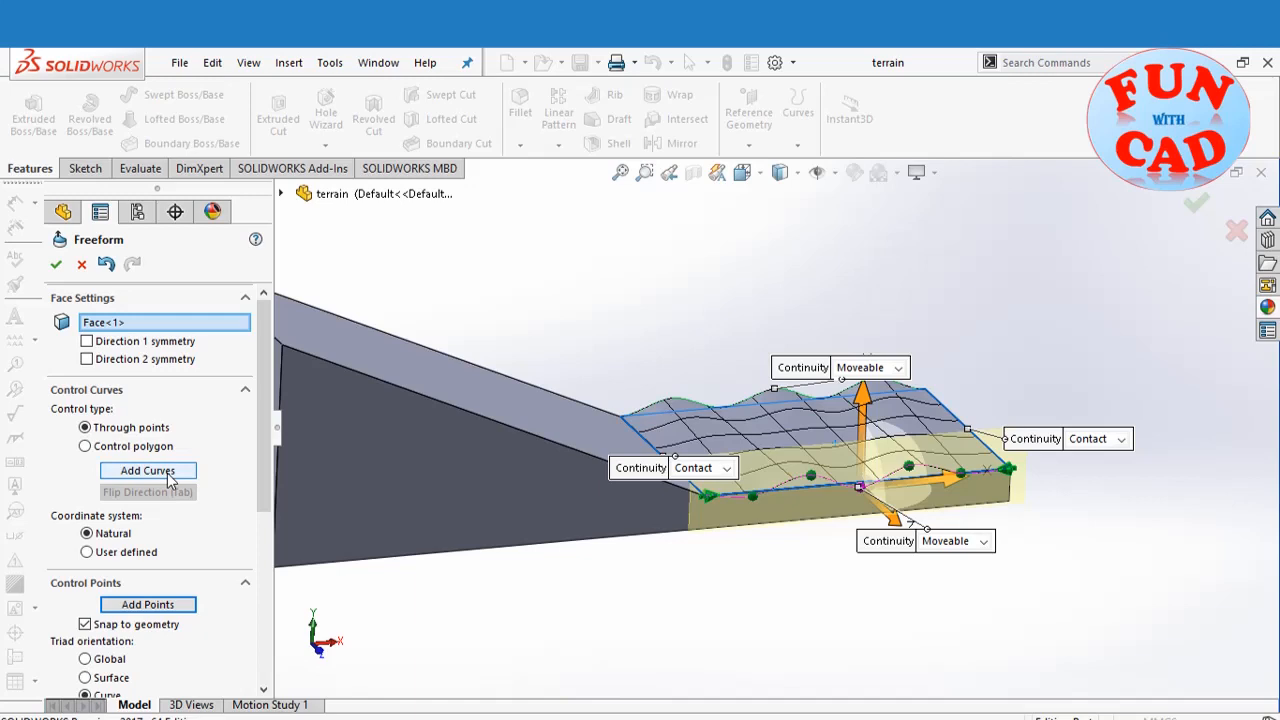
Add another control curve across the lower face and accept Freeform1.
left_click(148, 470)
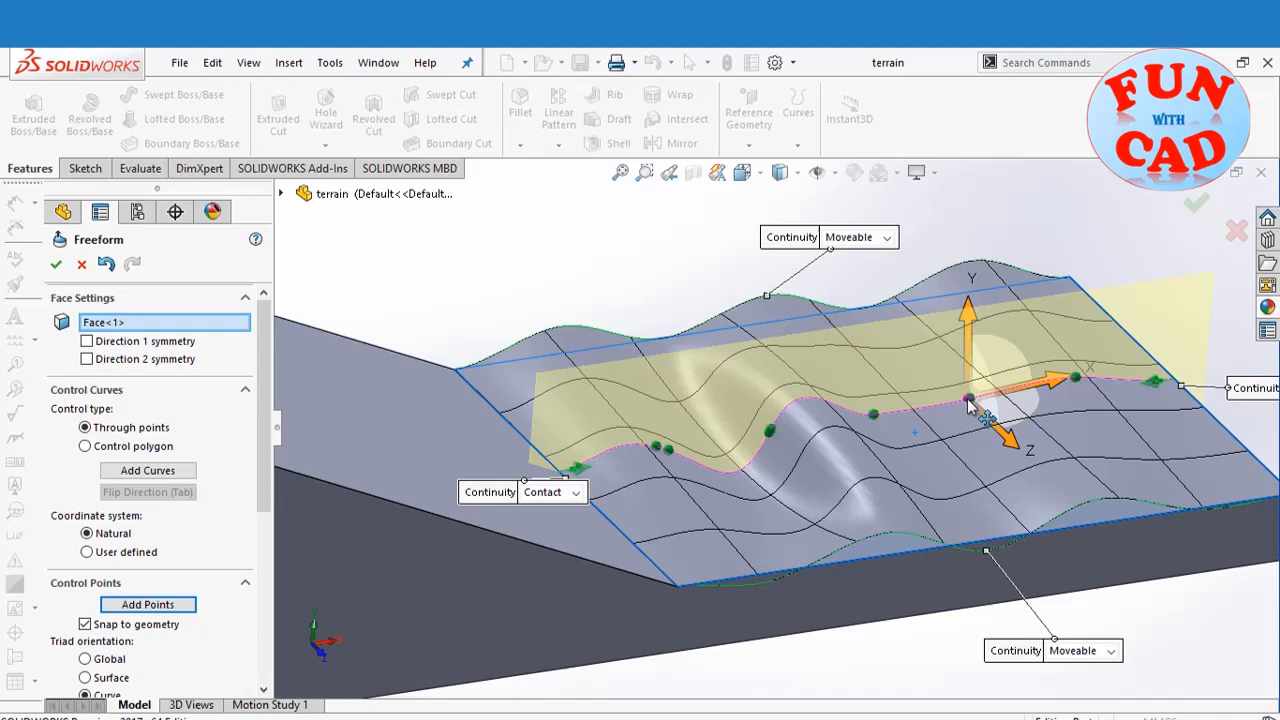
mouse_move(976, 412)
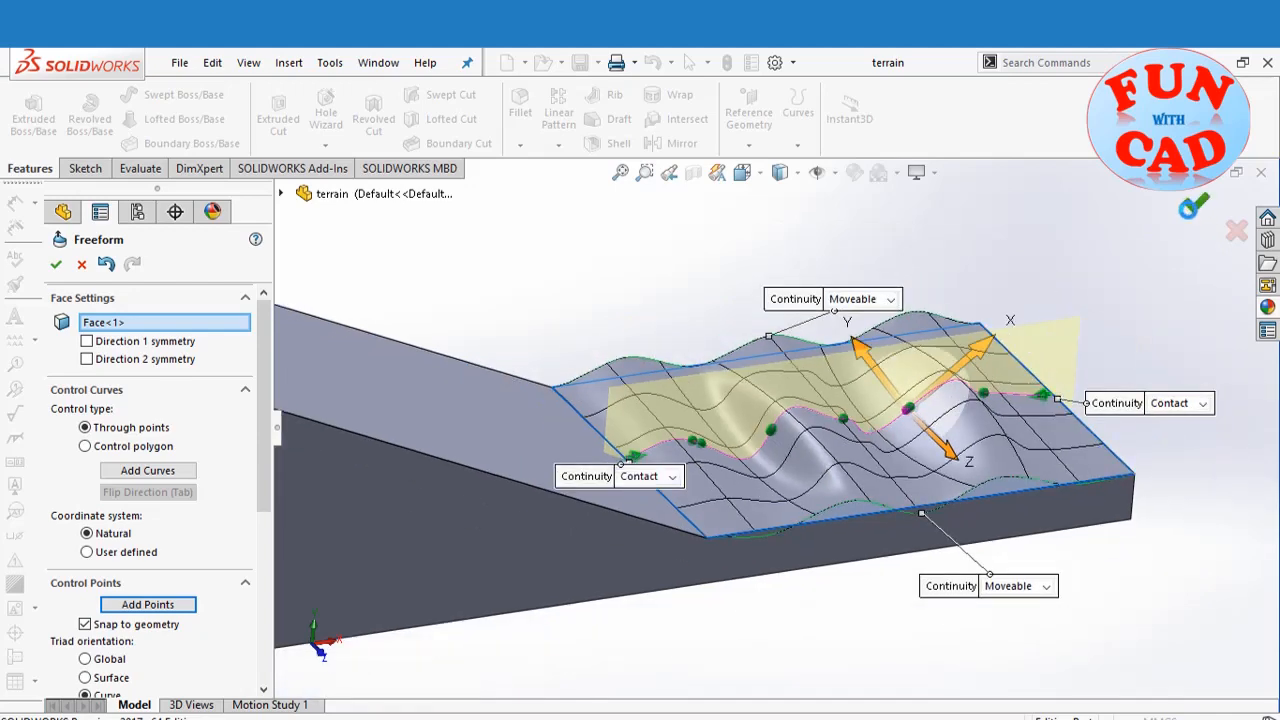
left_click(56, 264)
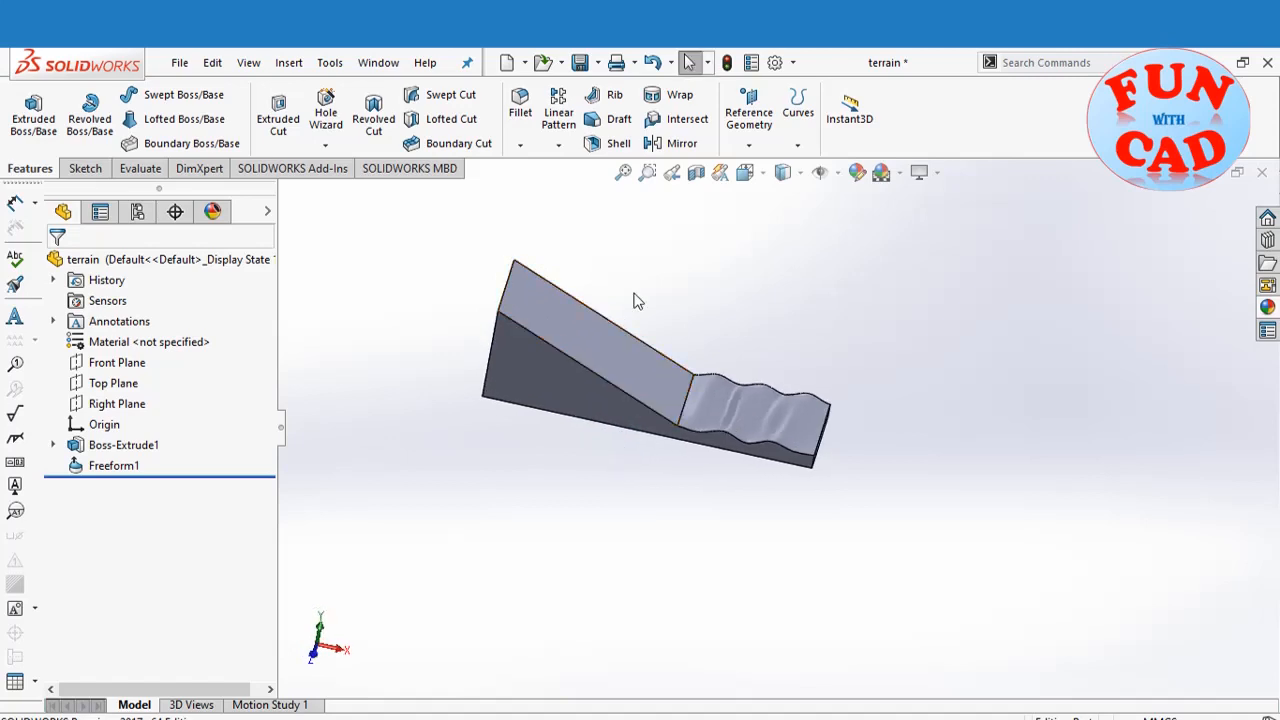
Start a second Freeform on the sloping upper face with its top and lower edges Moveable.
left_click(288, 62)
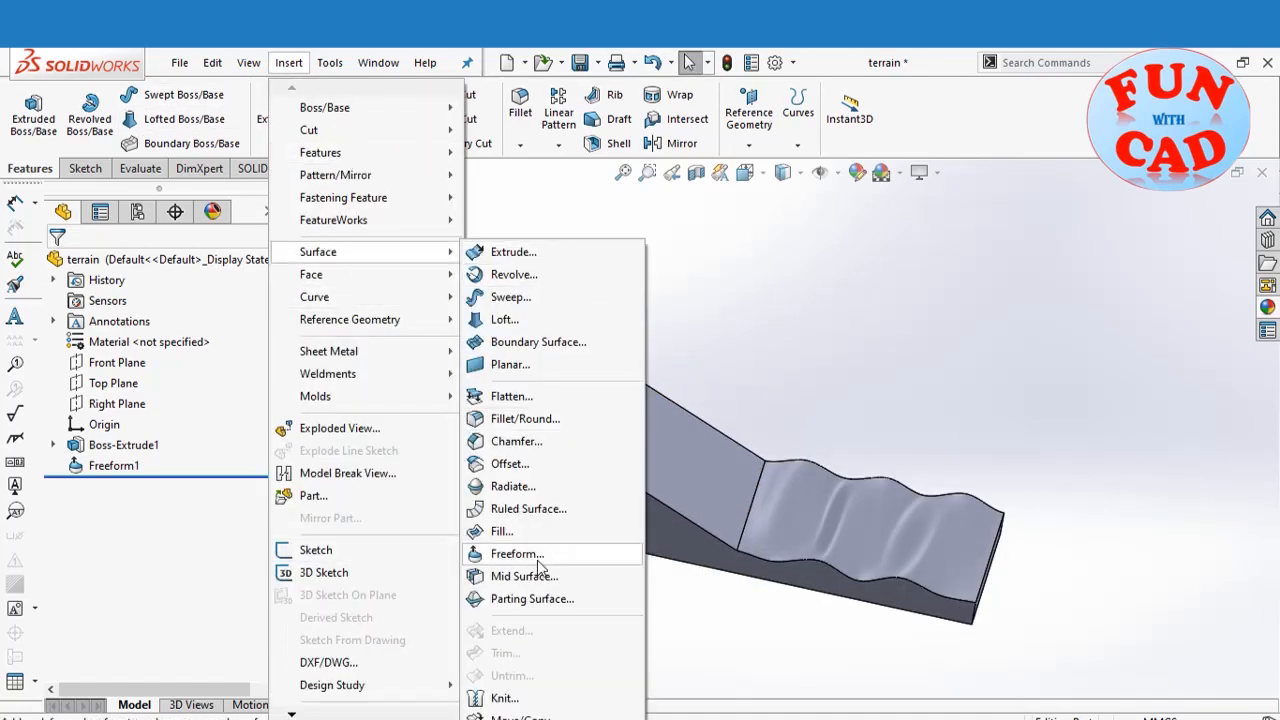
left_click(516, 554)
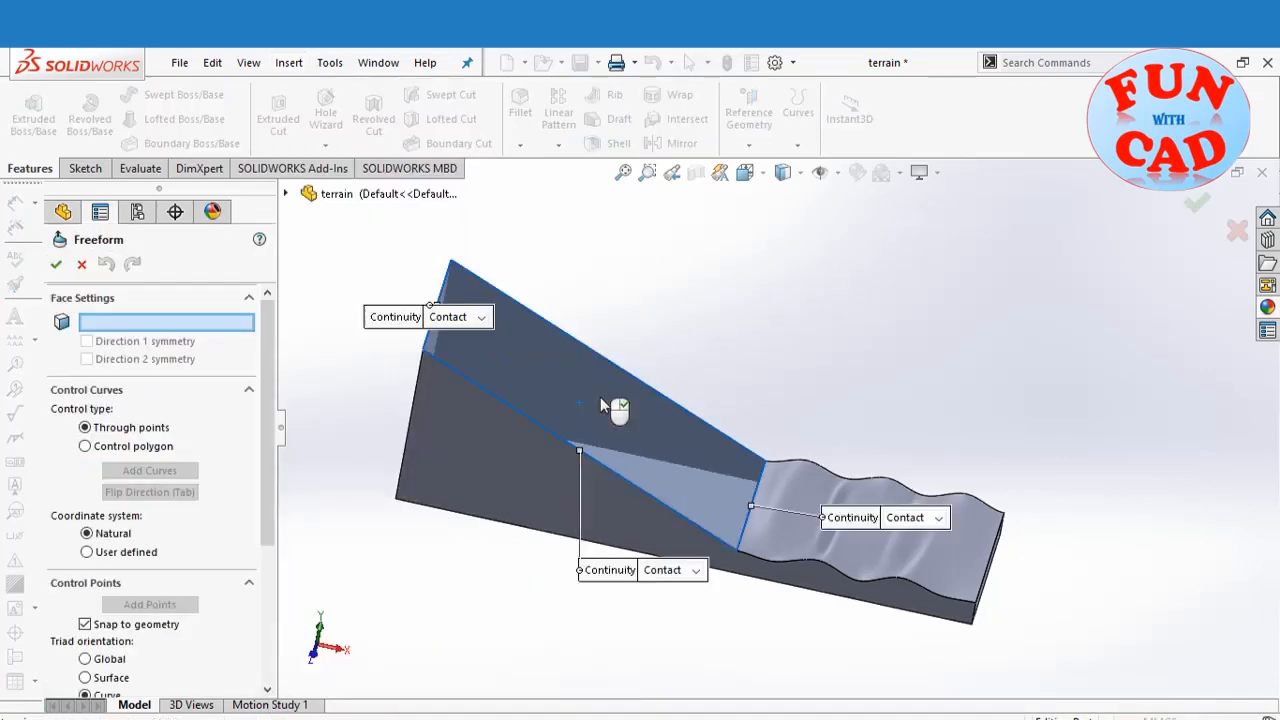
left_click(580, 400)
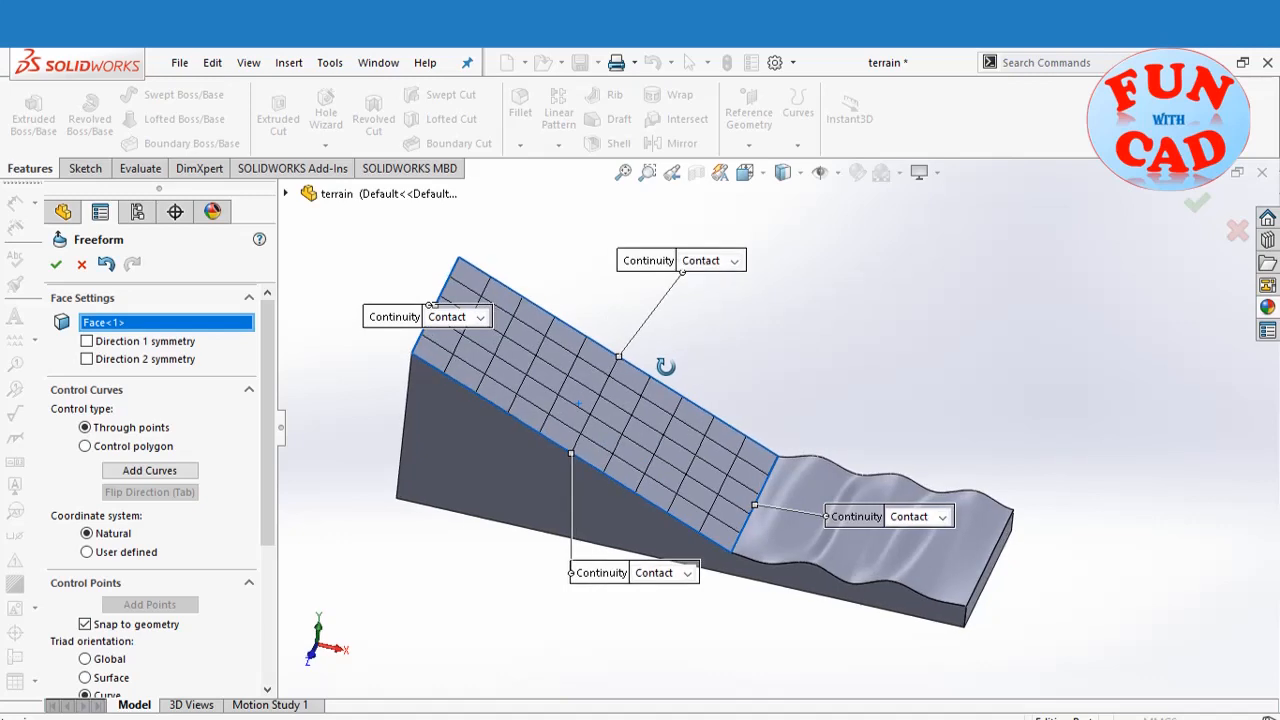
left_click(732, 260)
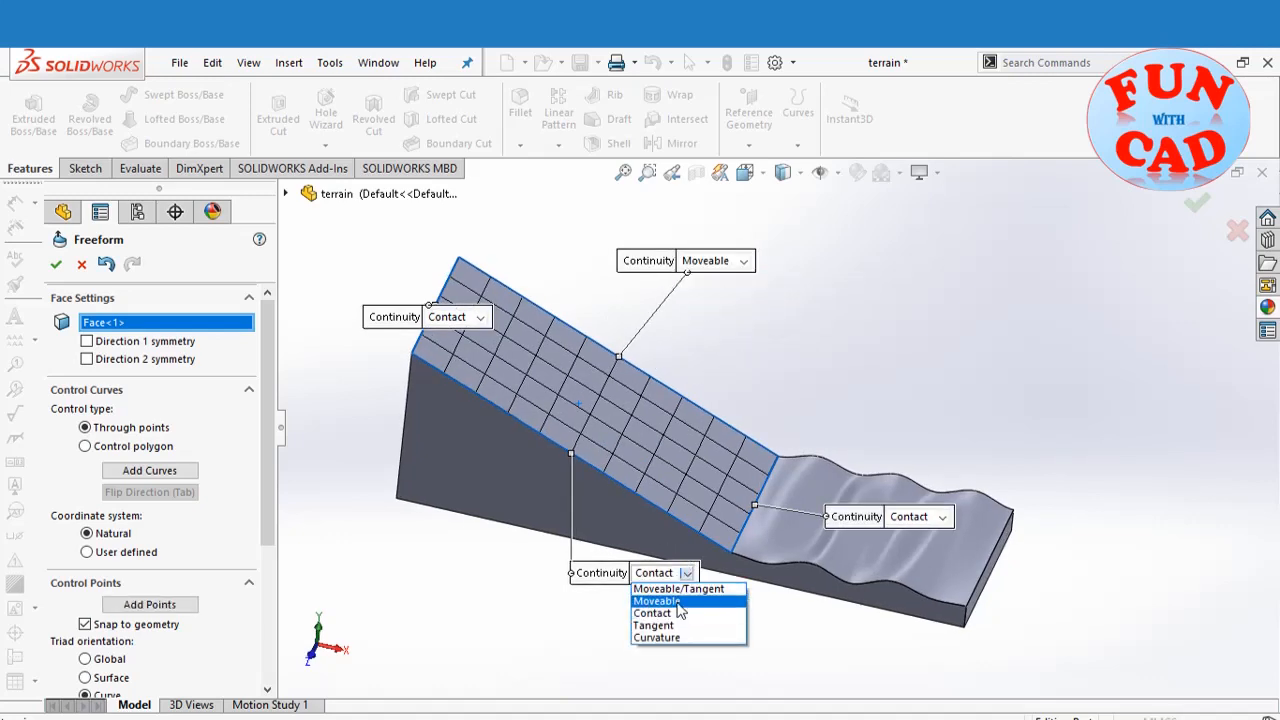
left_click(656, 600)
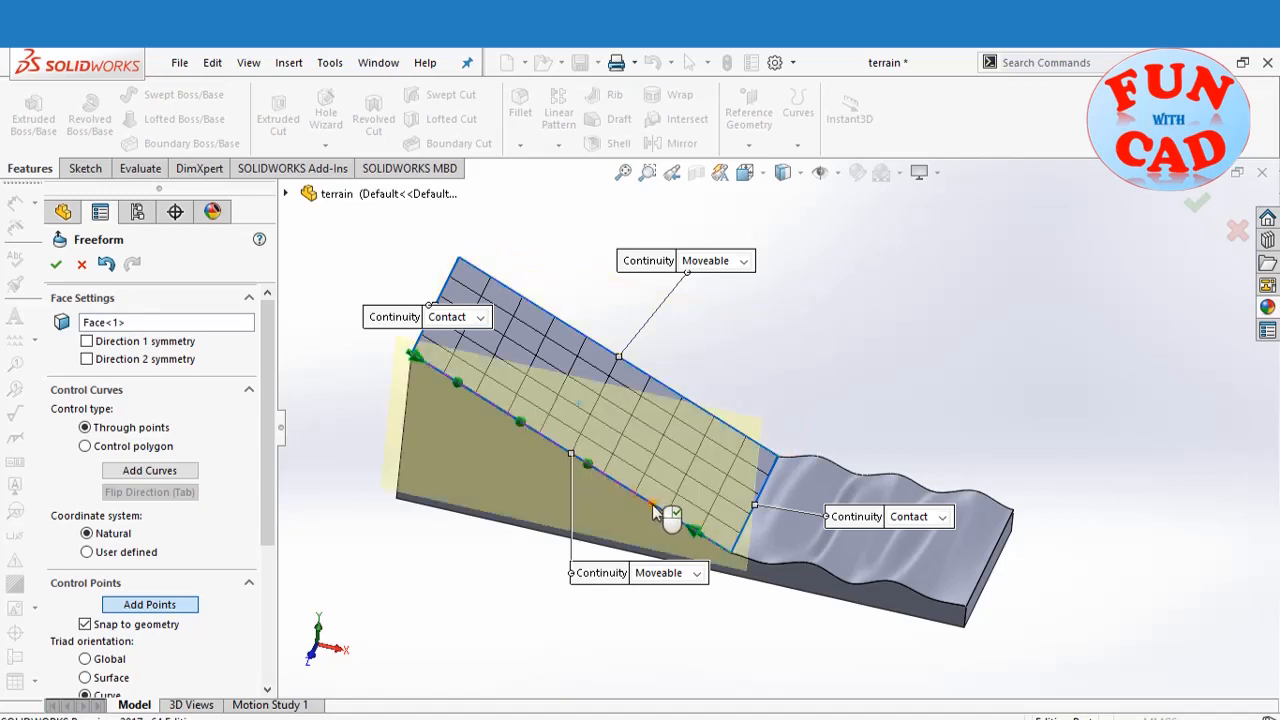
Add control curves and flip their direction across the sloping face.
left_click(148, 470)
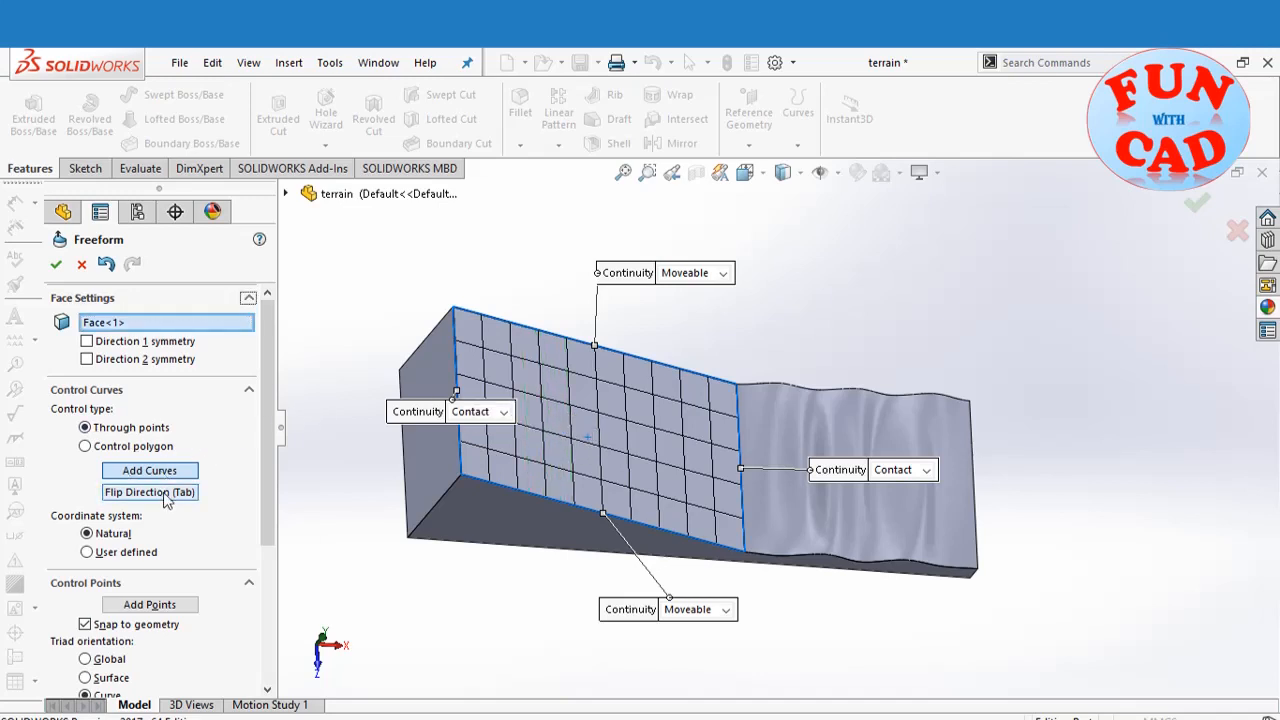
left_click(150, 492)
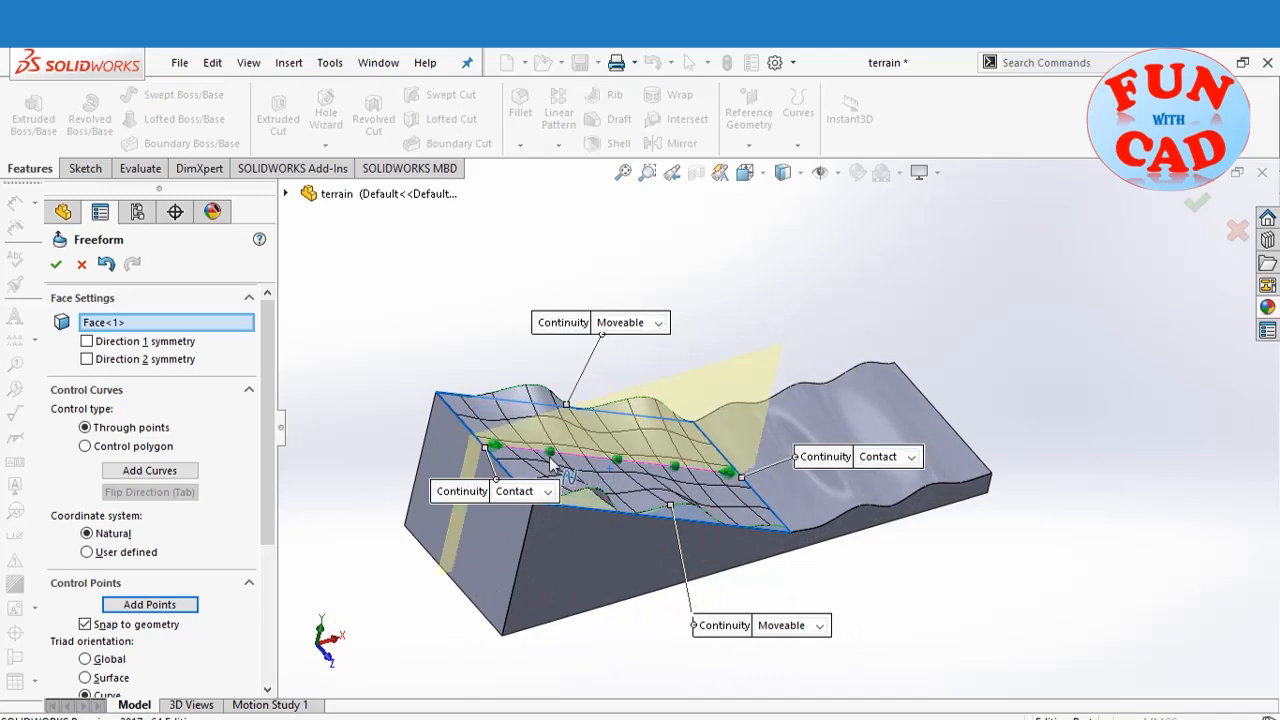
Pull a control point on the slope into a hill and accept Freeform2.
left_click(568, 464)
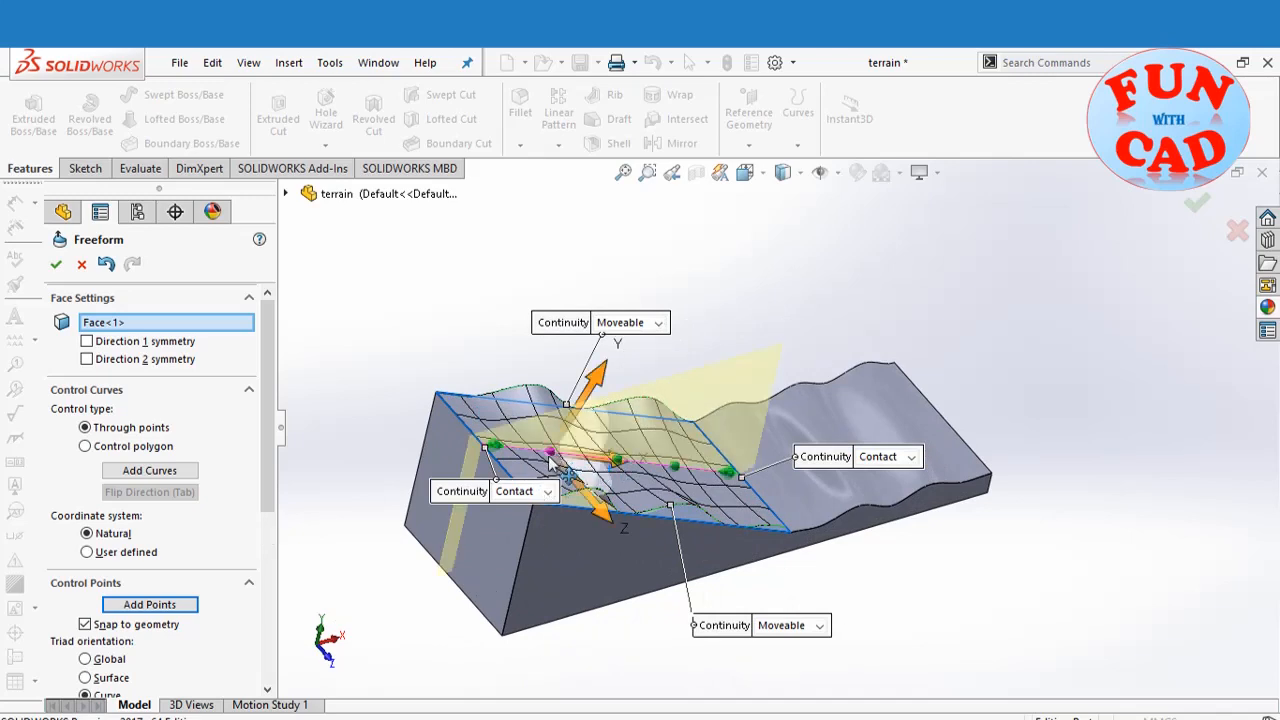
left_click_drag(564, 480, 564, 464)
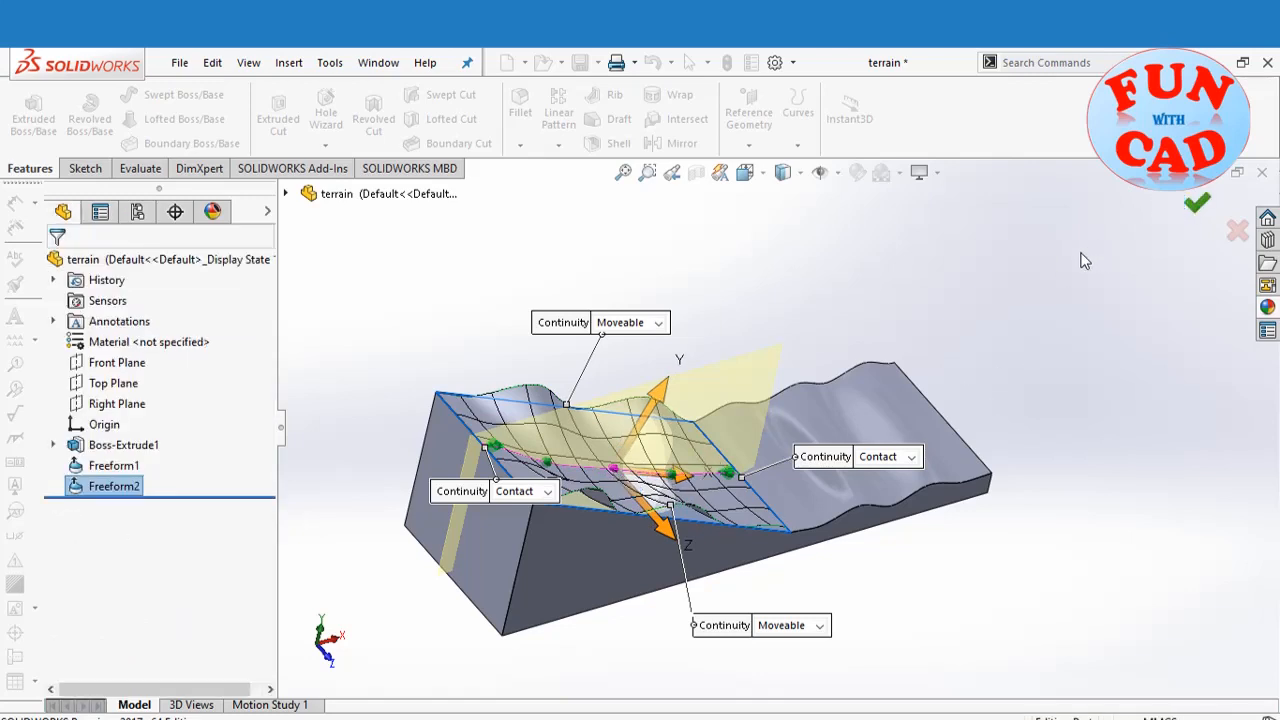
left_click(1196, 204)
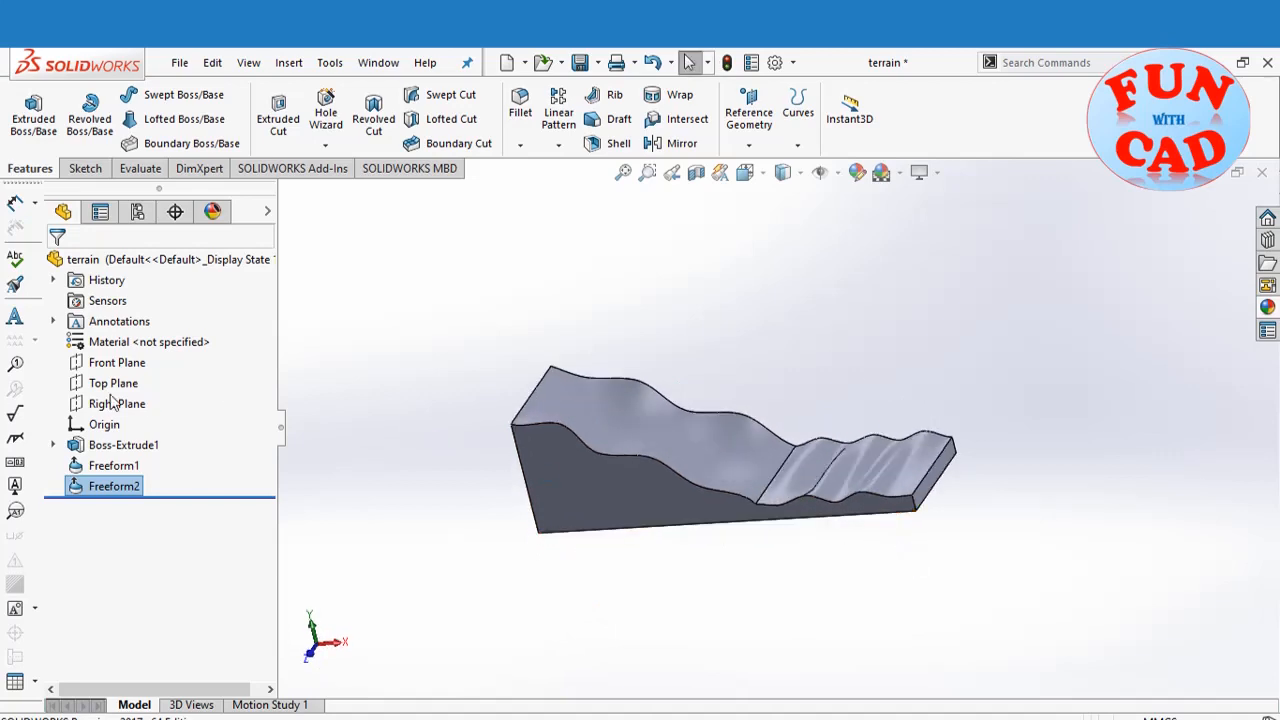
left_click(124, 444)
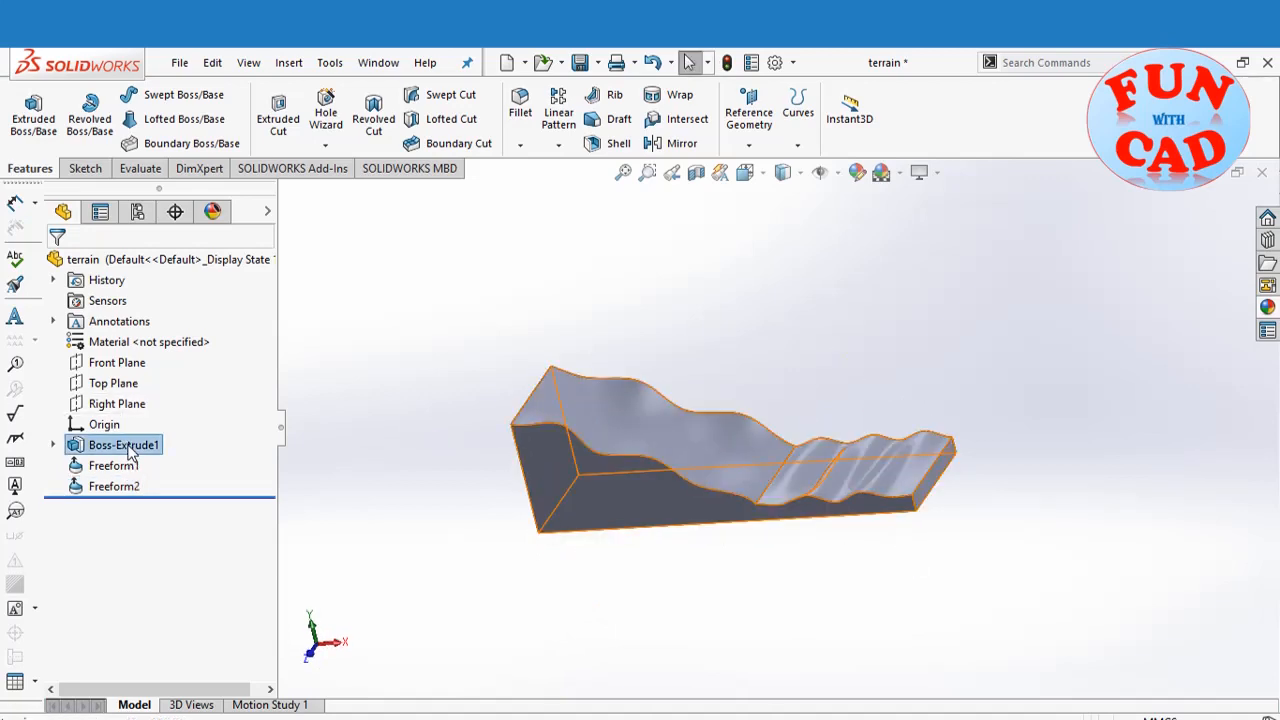